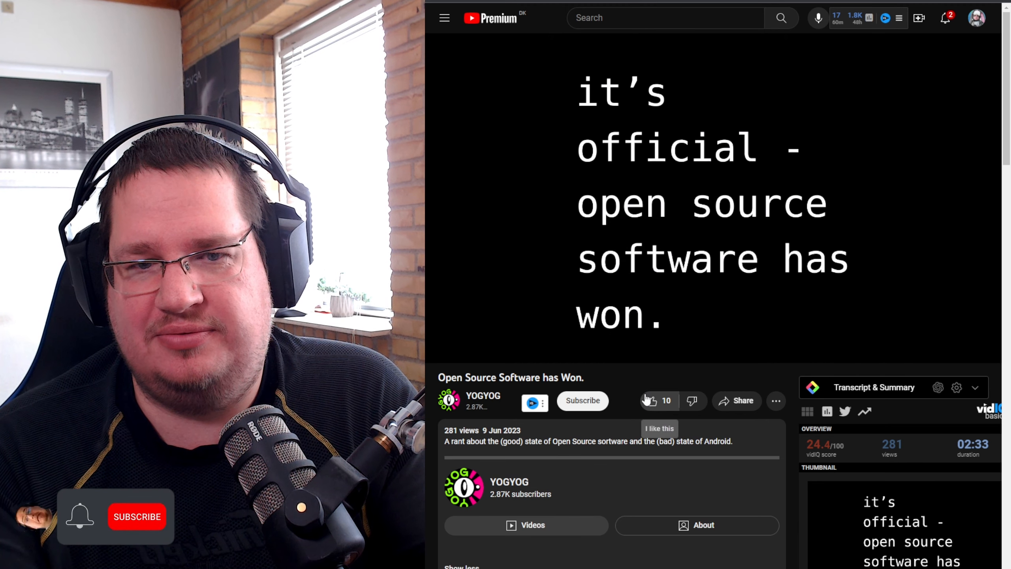
Start the 'Open Source Software has Won' video and run it to the motion-tracking clip at 0:25.
click(136, 516)
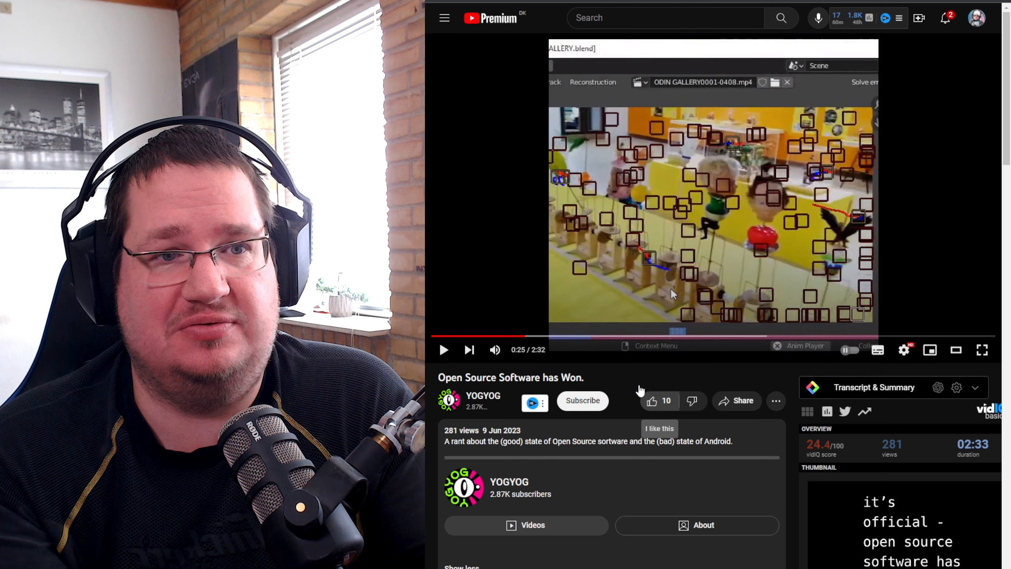
Resume playback and watch to the app catalog listing Gadgetbridge, Bacon and AVNC.
click(445, 349)
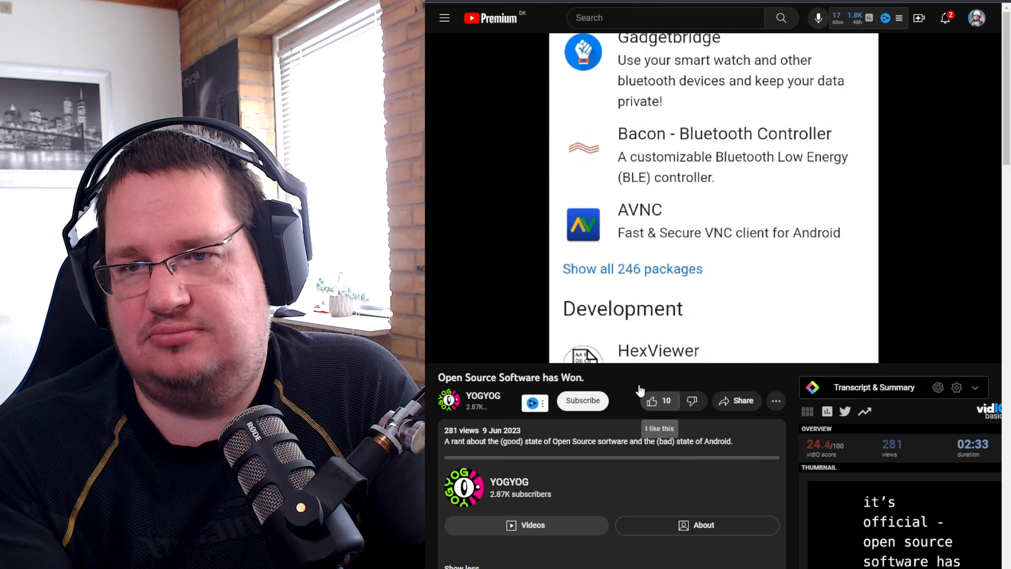
Scroll down the page while the video runs to the YOGYOGdotORG logo at 1:56.
scroll(down, 3)
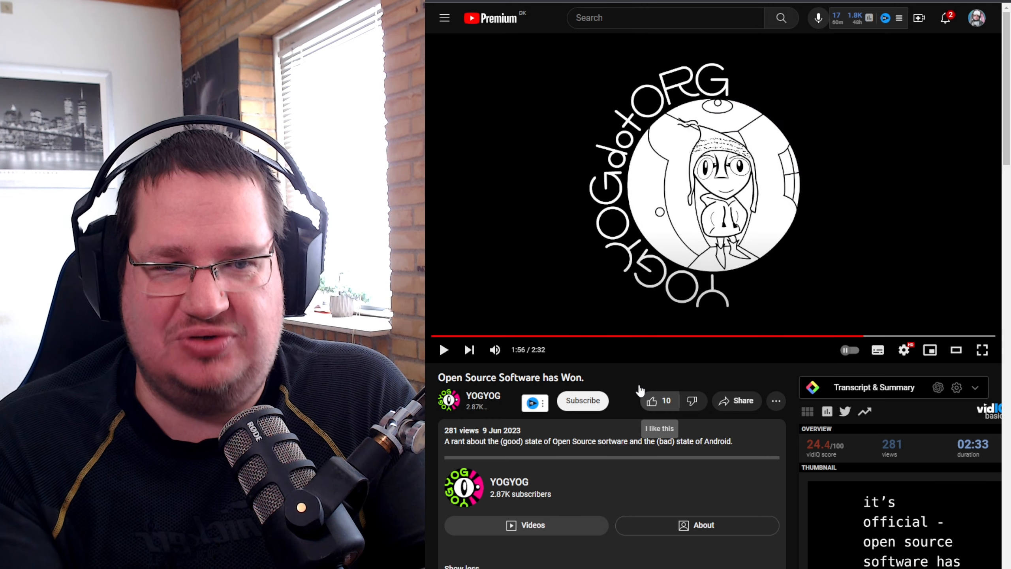
Resume the video on the YOGYOGdotORG logo so it plays on past 2:08 toward 2:32.
click(444, 349)
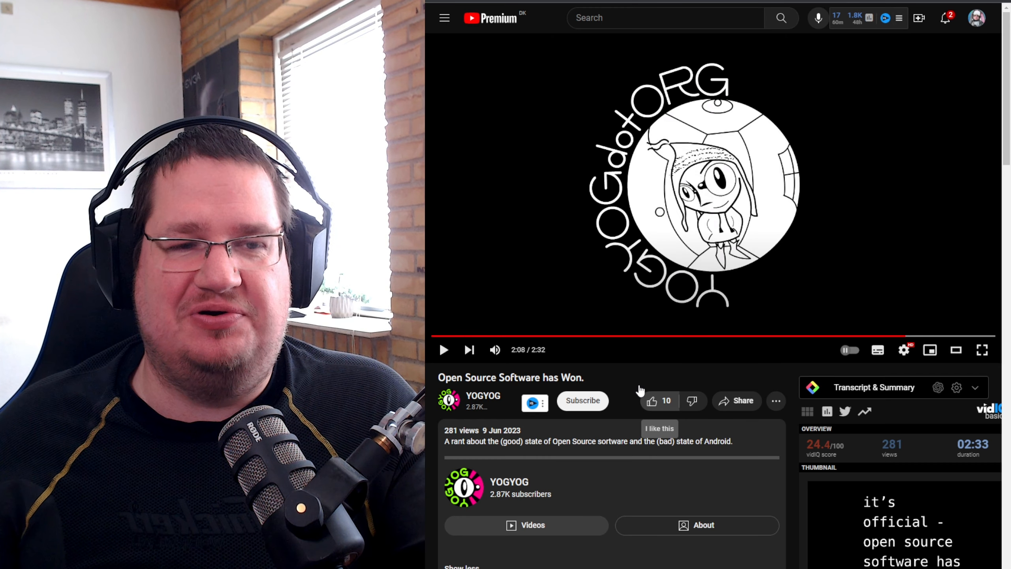
click(444, 349)
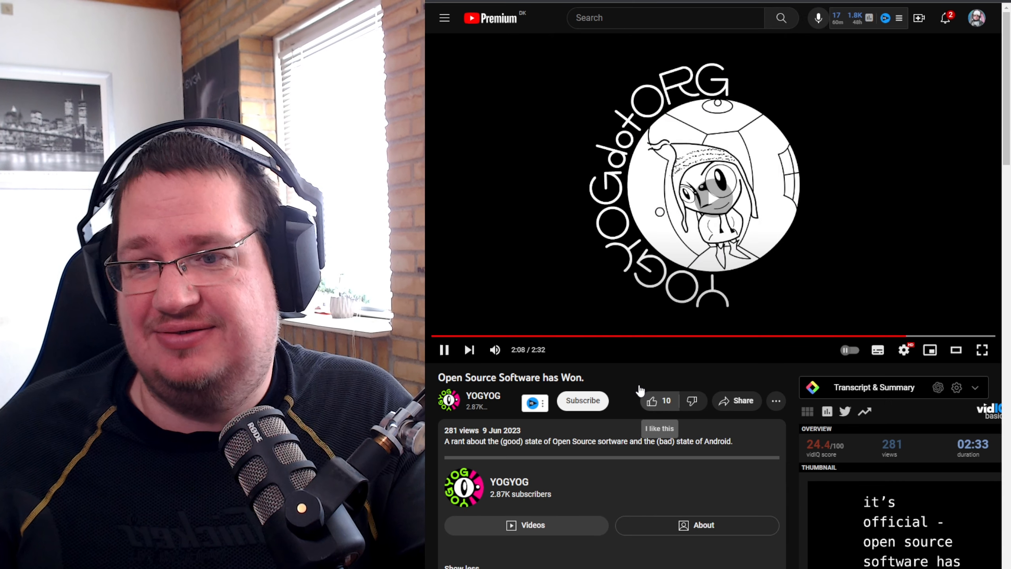